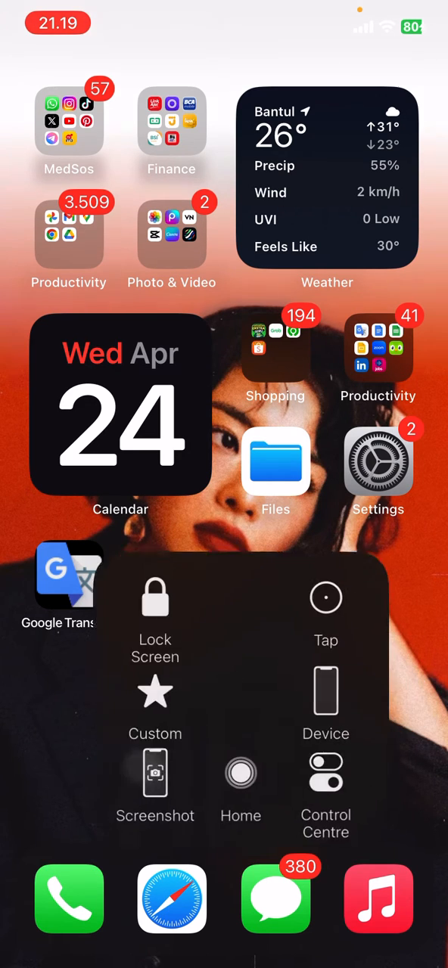
Open the Photo & Video folder containing Photos, Picsart and CapCut.
click(173, 234)
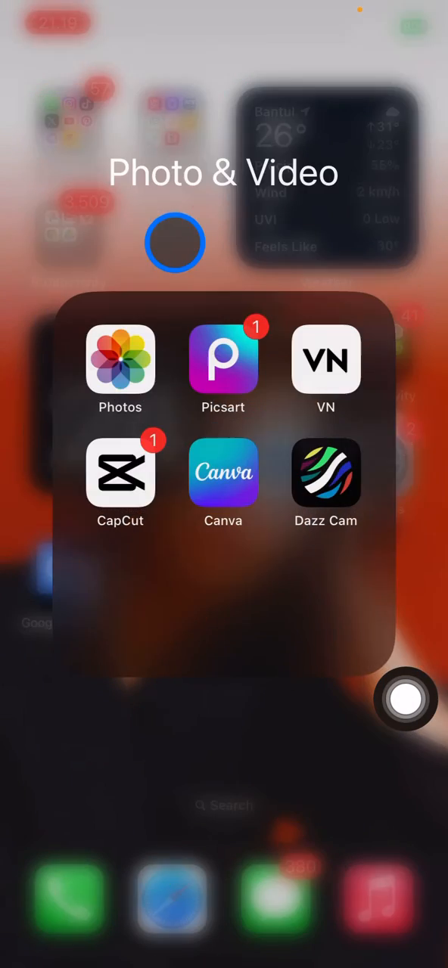
Launch CapCut to its home screen with the New project option and recent projects.
click(121, 472)
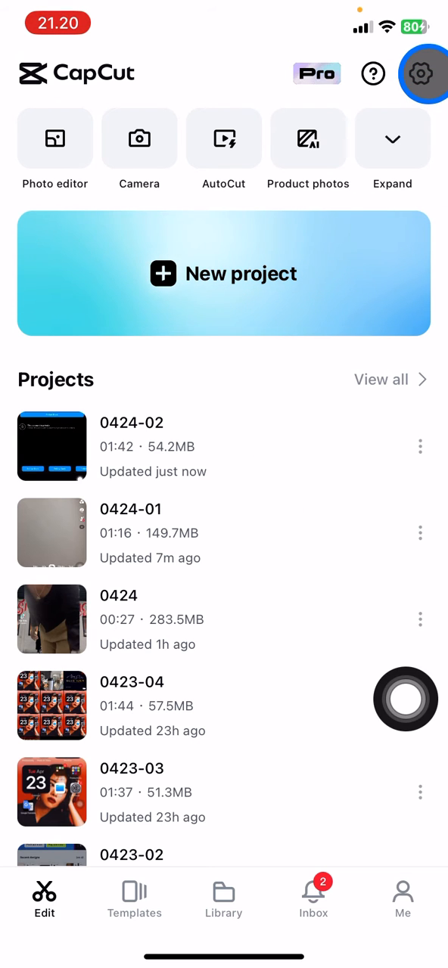
Reach the Privacy Policy (Kebijakan Privasi) page through the gear-icon settings menu.
click(421, 73)
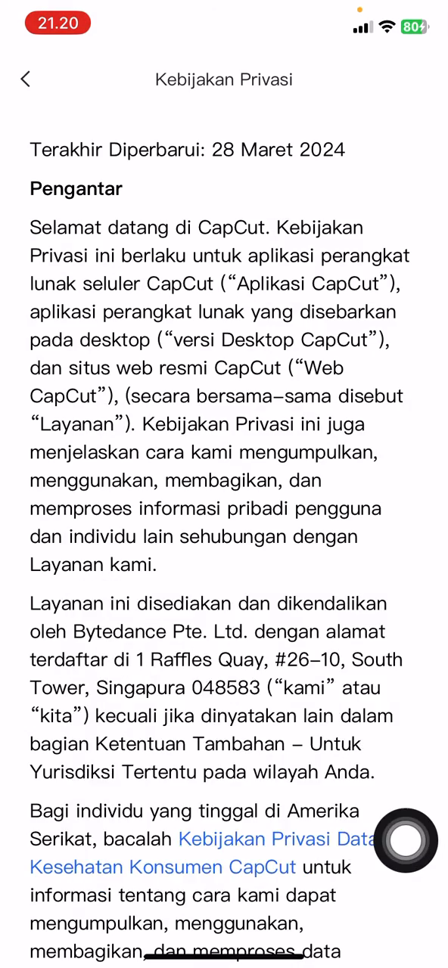
Scroll through the collected-information and cookies sections, then go back to the settings list.
scroll(down, 3)
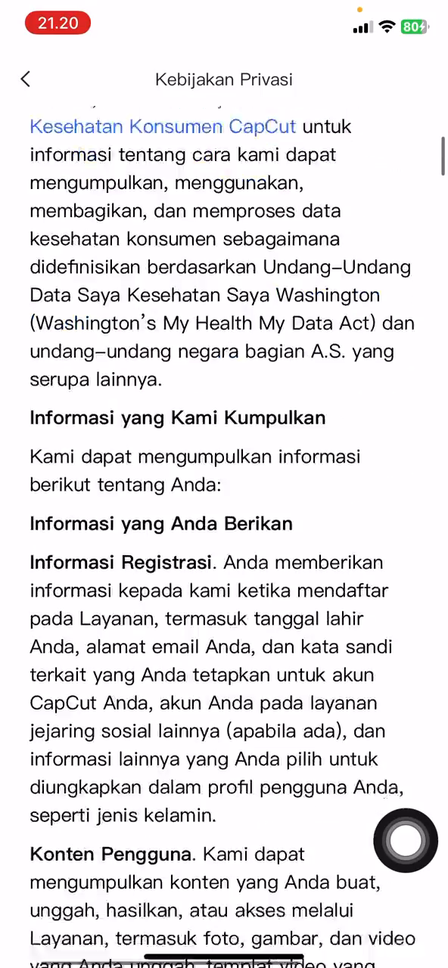
scroll(down, 3)
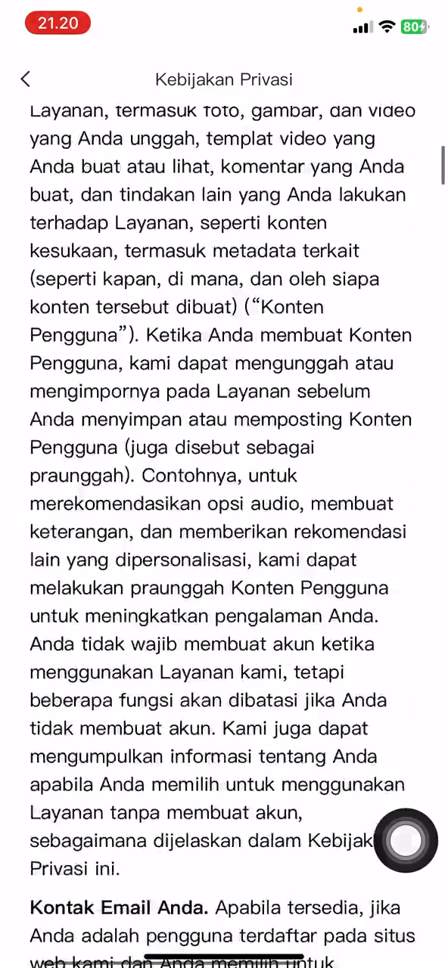
scroll(down, 3)
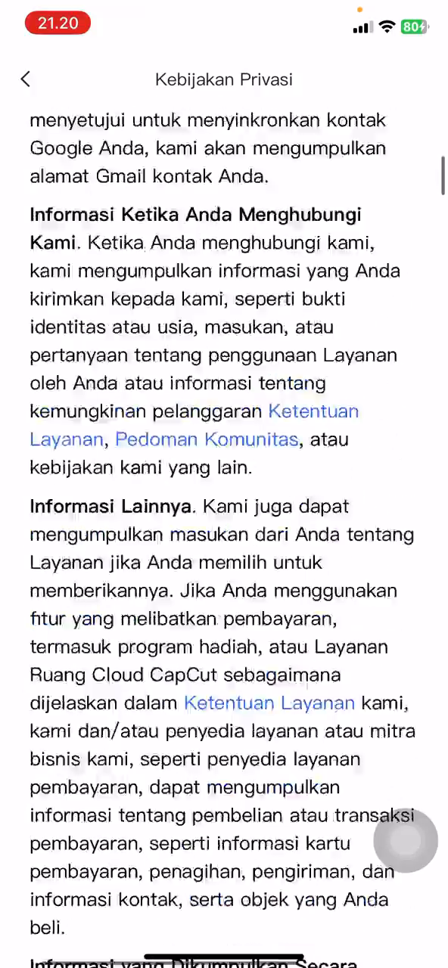
scroll(down, 3)
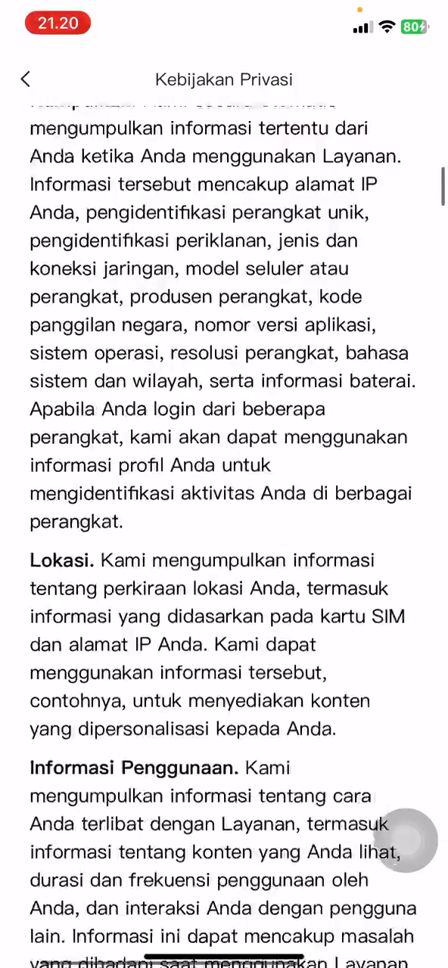
scroll(down, 3)
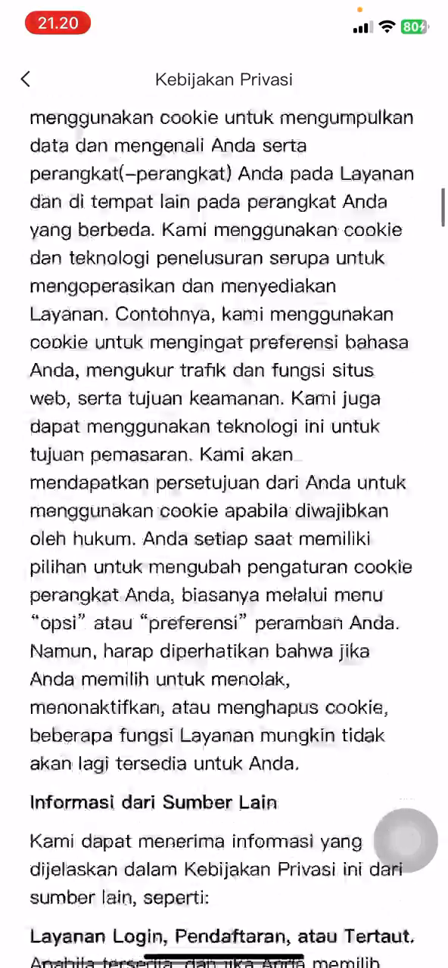
click(30, 79)
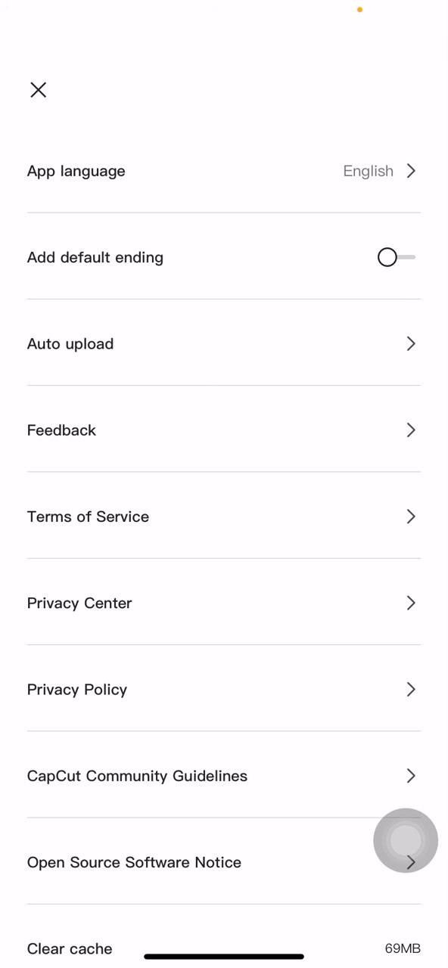
Close settings to return to CapCut's home screen with the projects list.
click(36, 89)
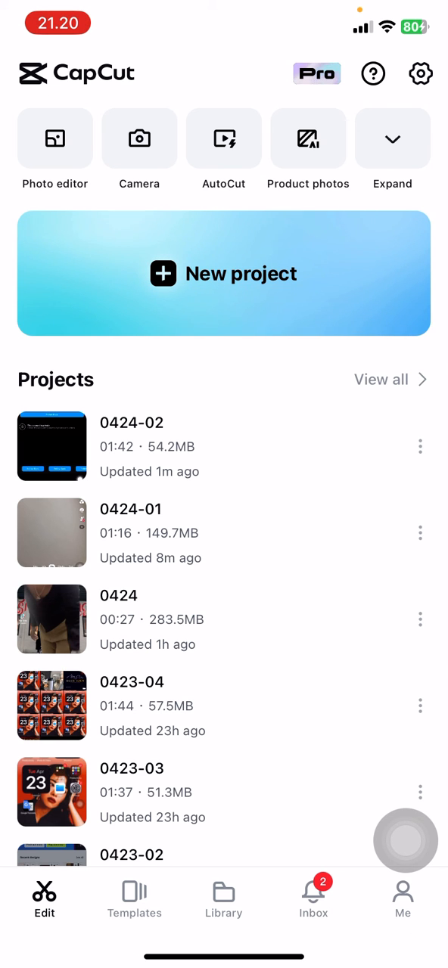